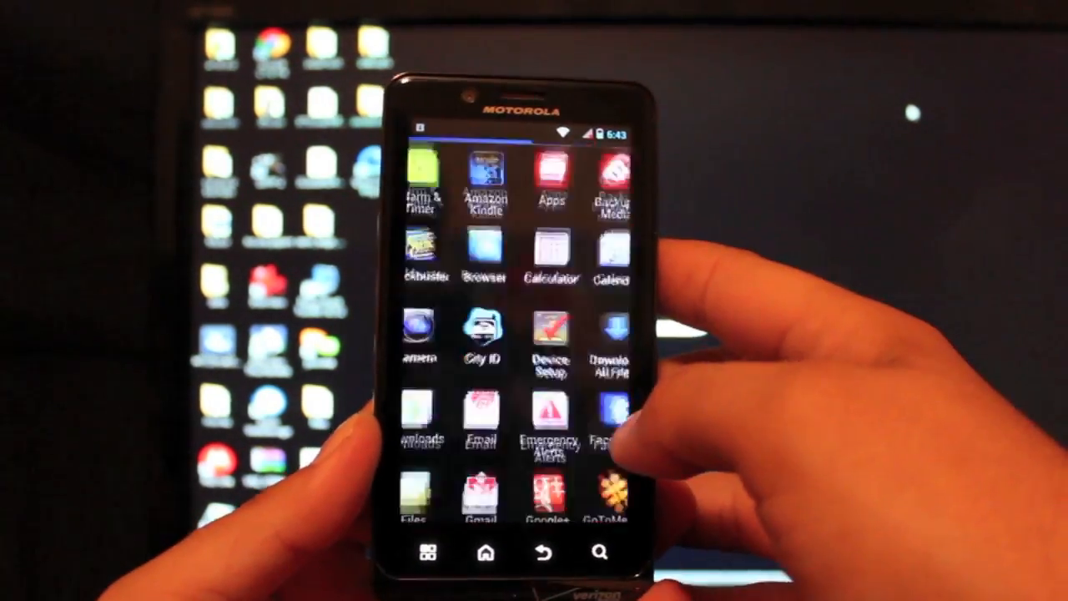
pyautogui.scroll(3)
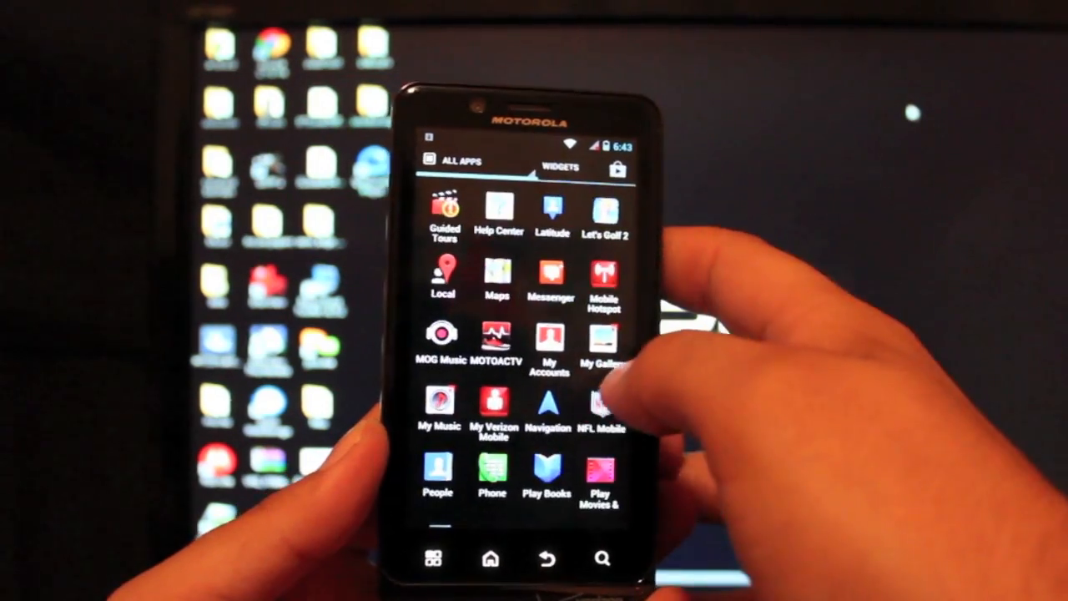
pyautogui.scroll(3)
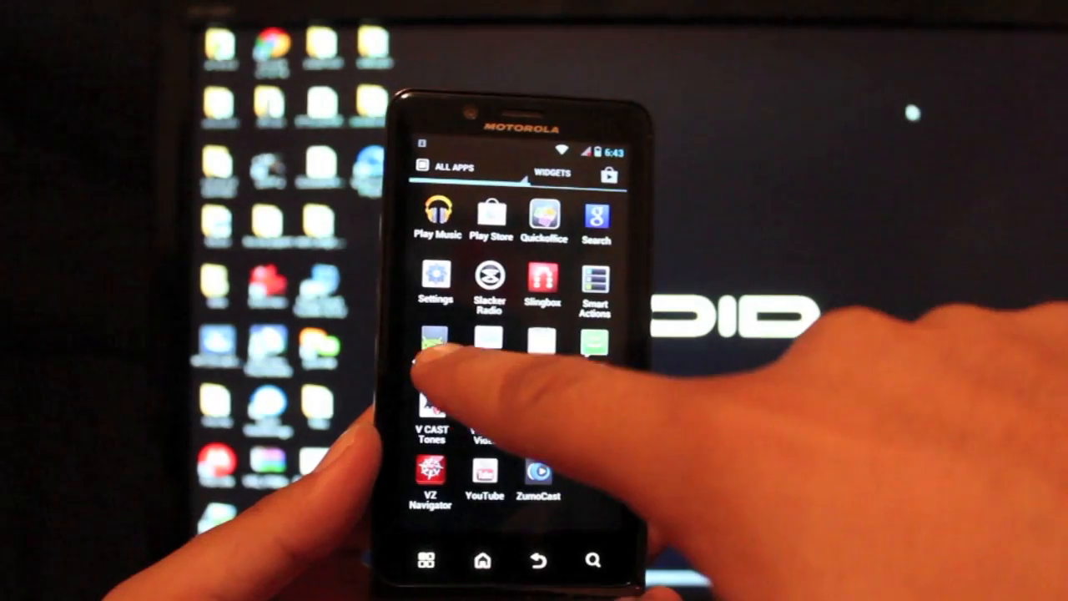